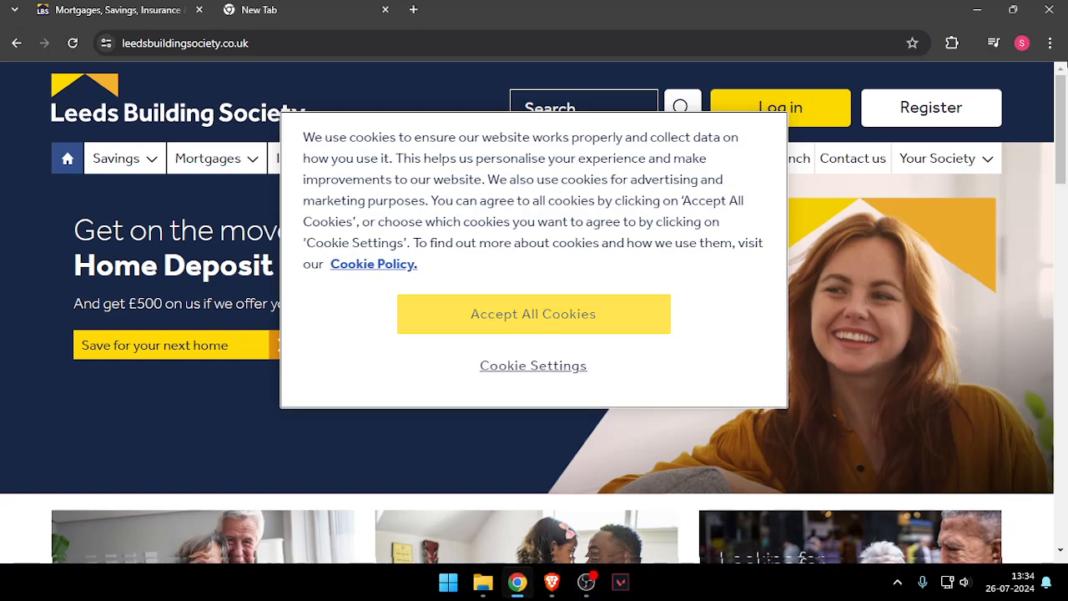
left_click(533, 314)
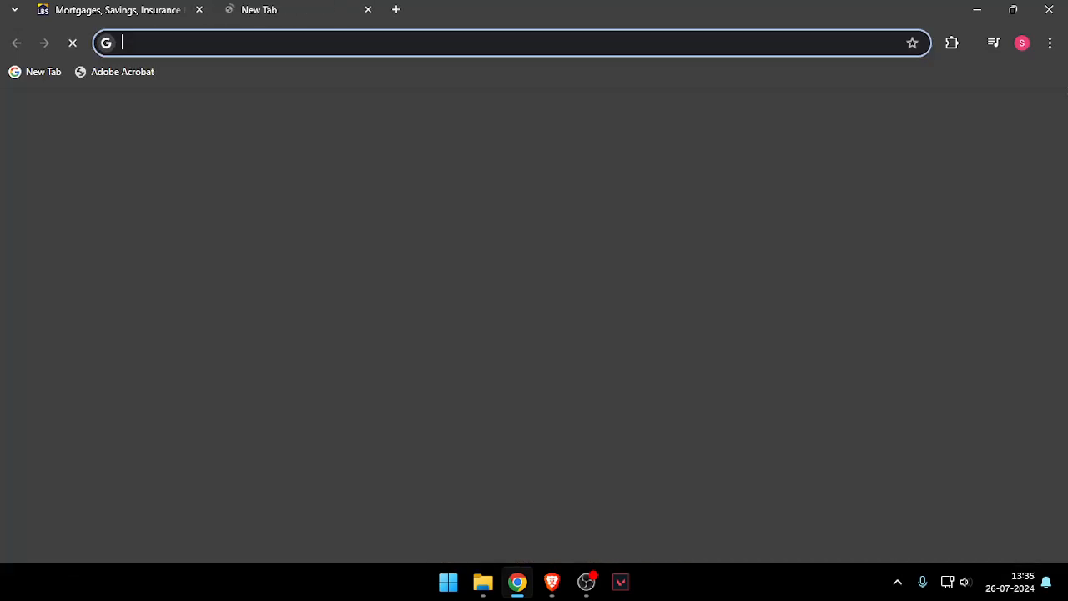
type("https://www.leedsbuildingsociety.co.uk/")
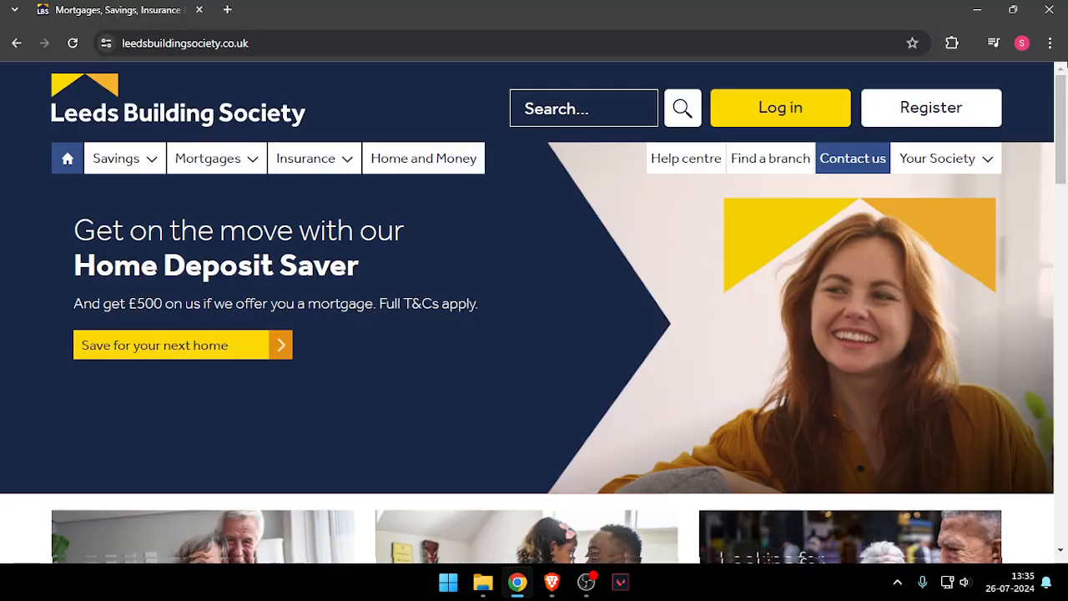
- Go to the Contact us page and scroll down to the contact option tiles
left_click(852, 158)
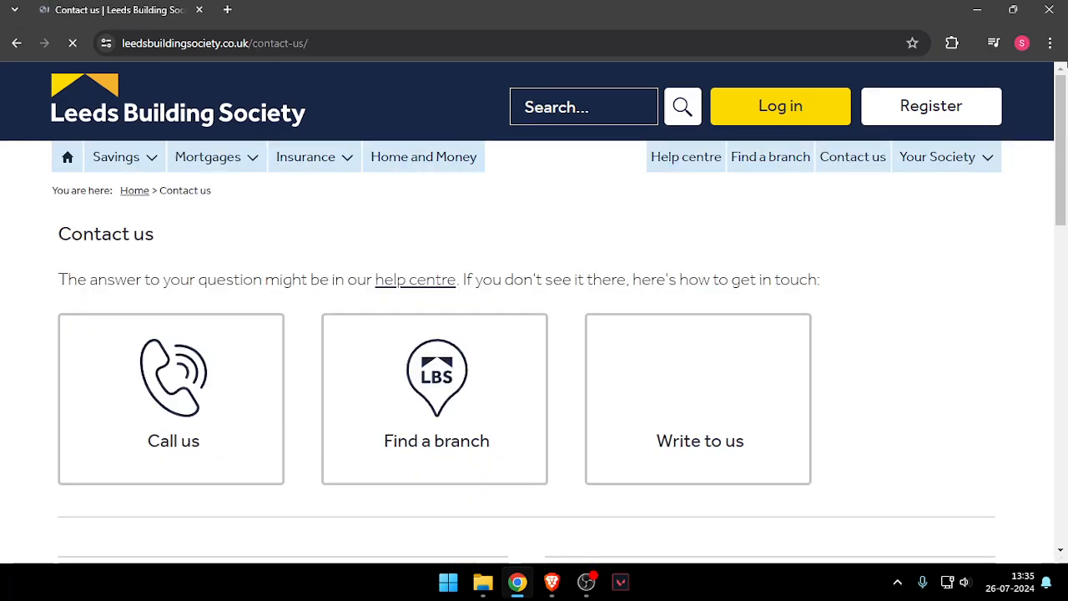
scroll("down", 3)
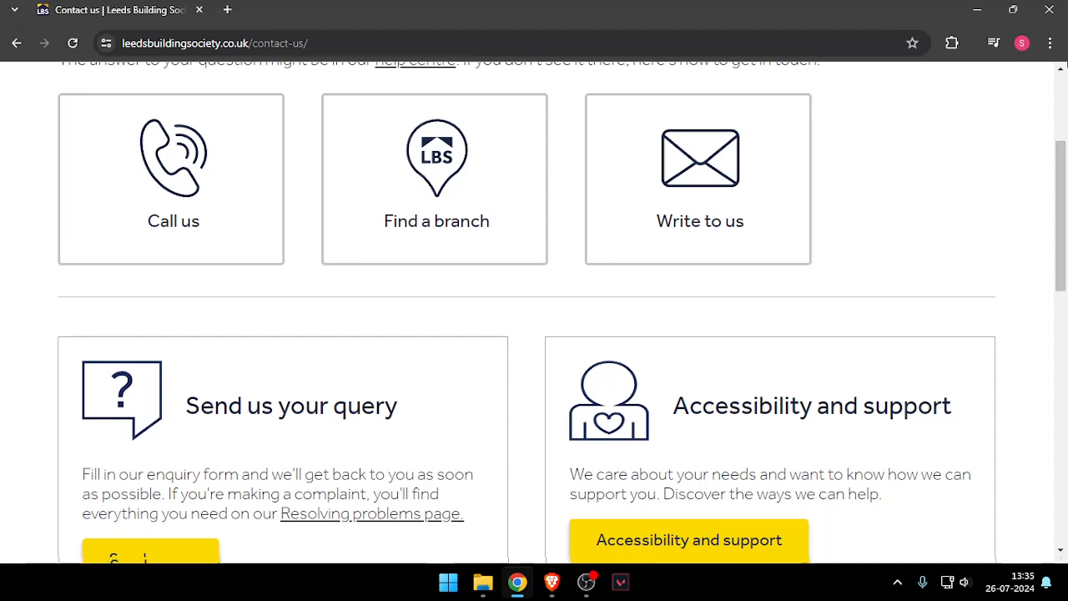
left_click(171, 179)
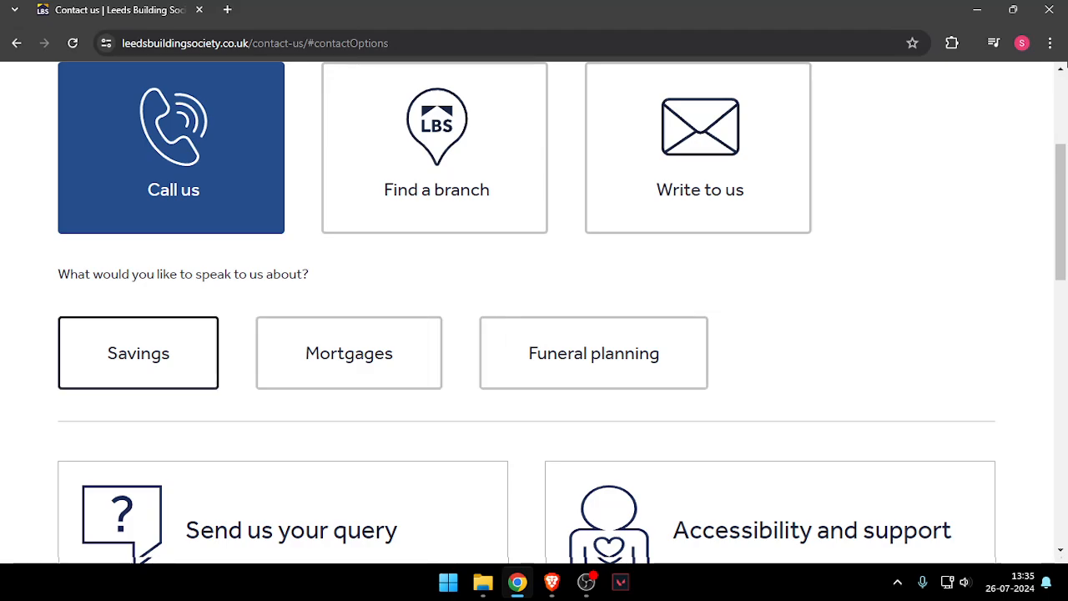
left_click(138, 352)
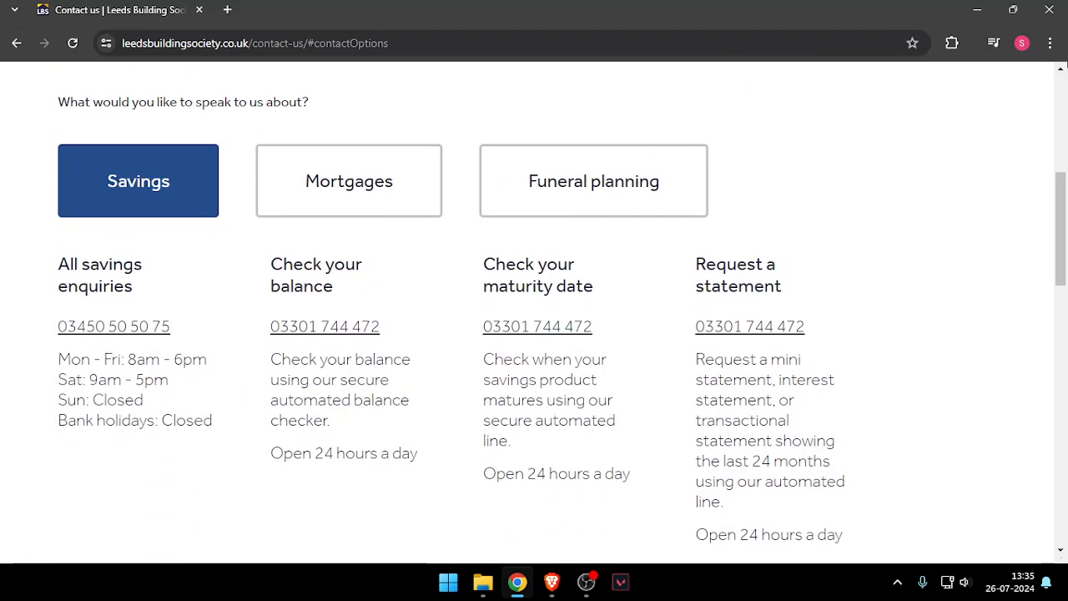
double_click(99, 275)
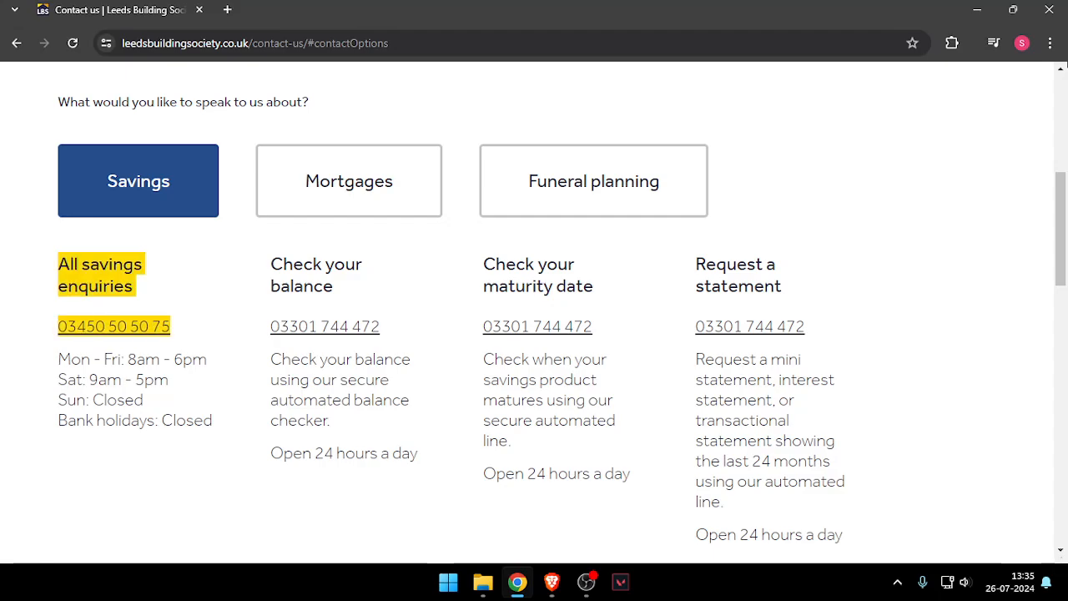
scroll("down", 3)
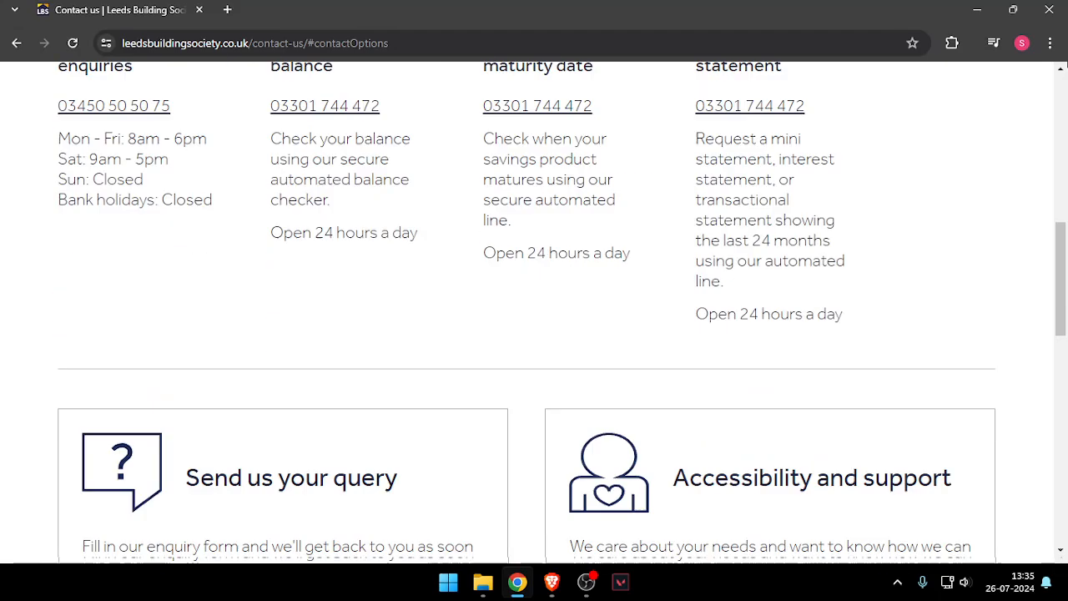
scroll("up", 3)
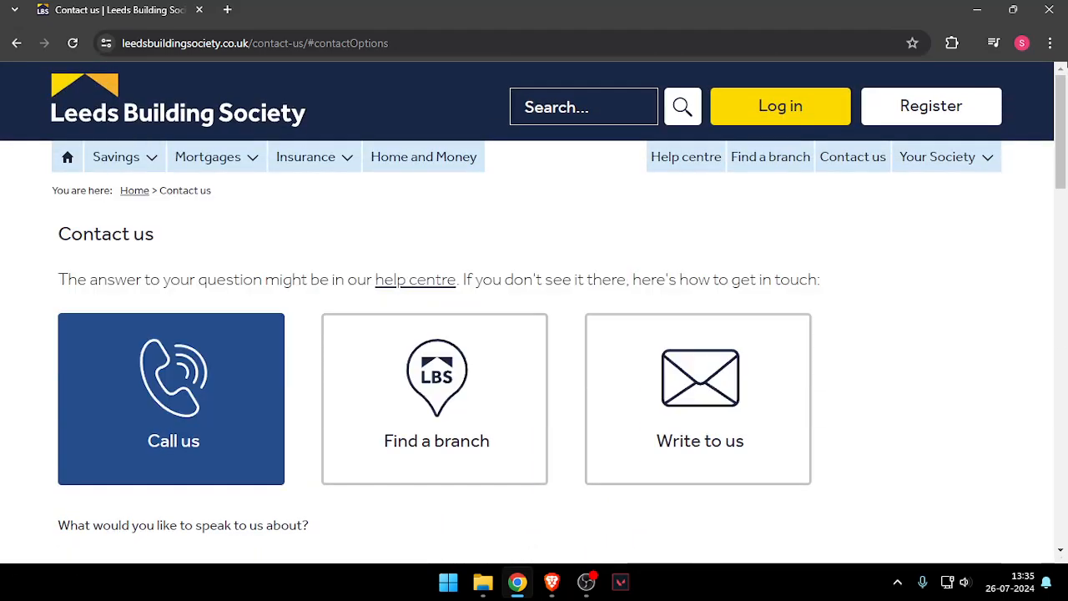
mouse_move(584, 558)
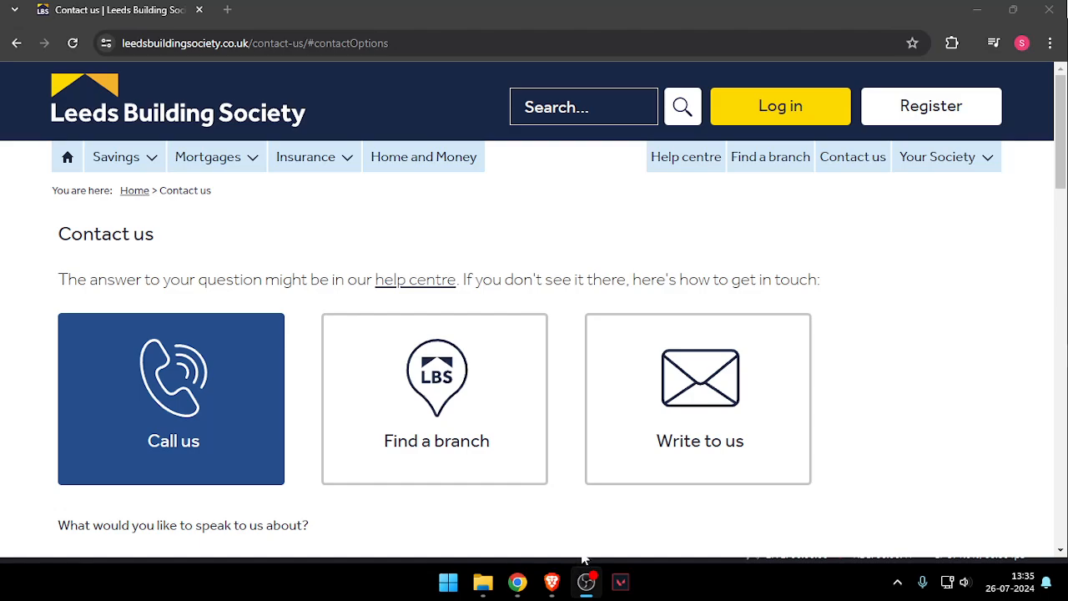
mouse_move(585, 559)
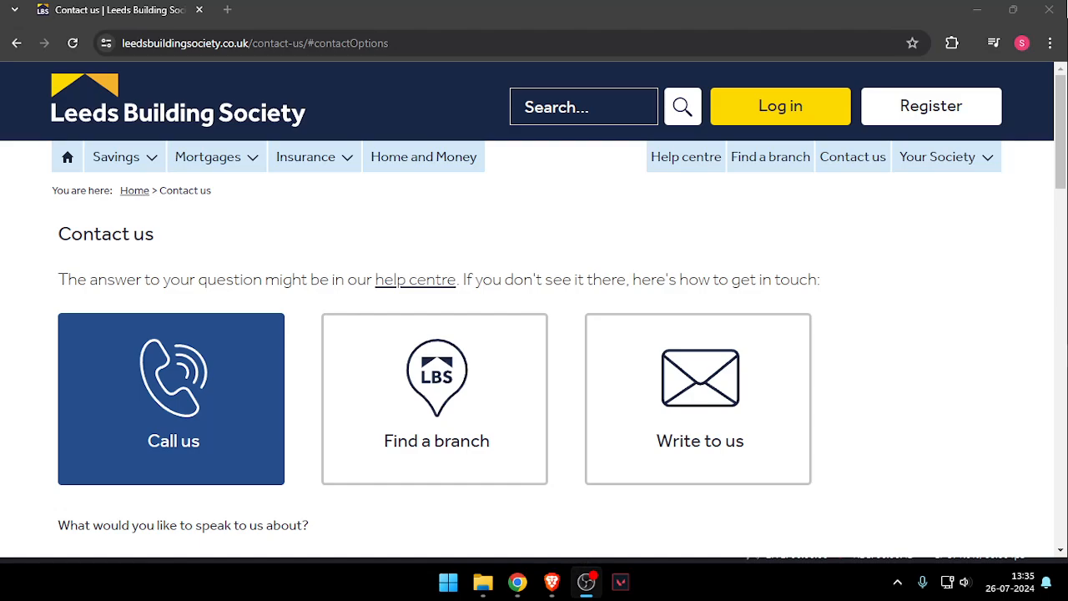